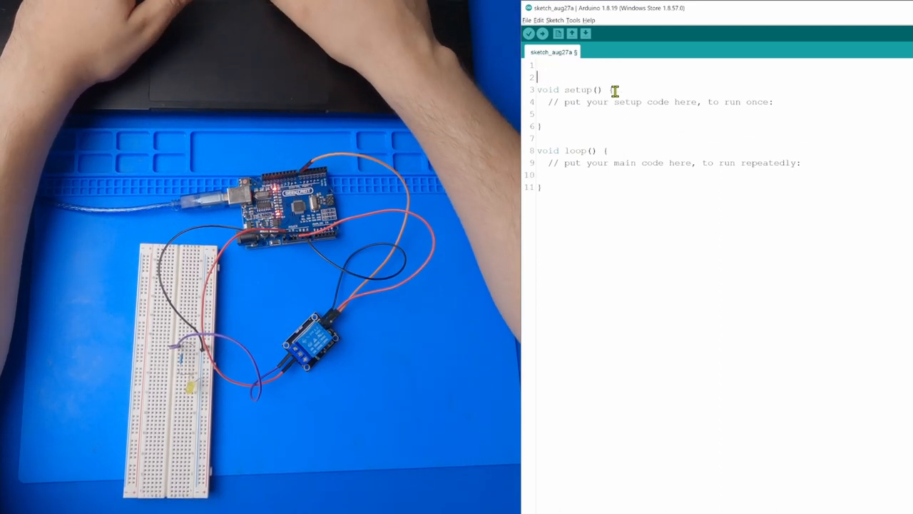
Declare 'int pin = 7;' and add 'pinMode(pin, OUTPUT);' inside setup().
type("int")
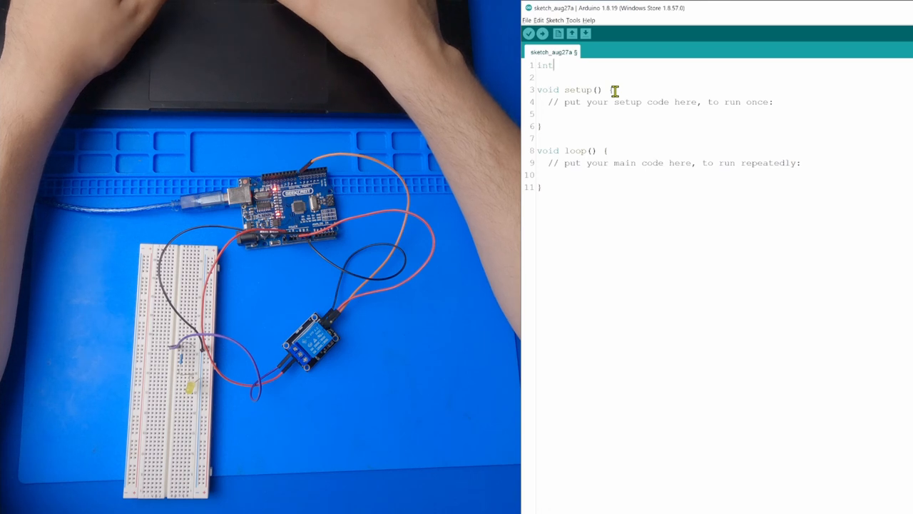
type("pin =")
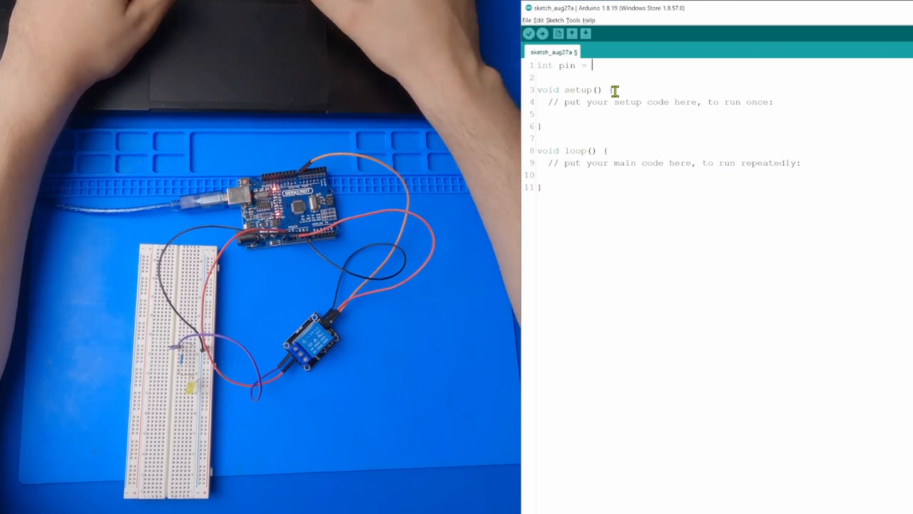
type("7;")
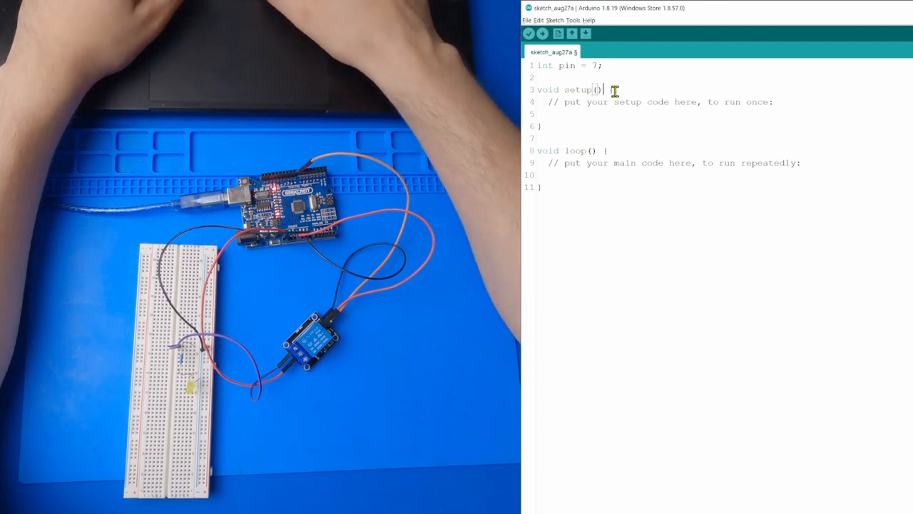
type("p")
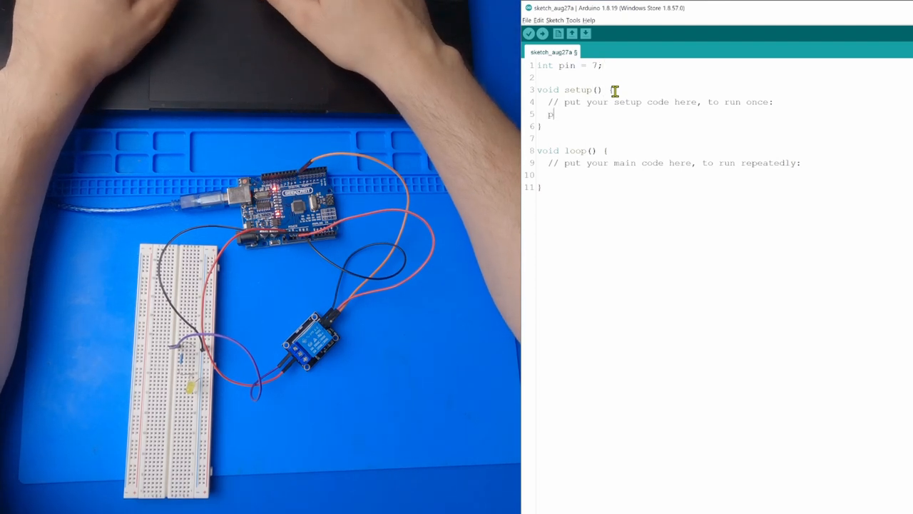
type("inMode")
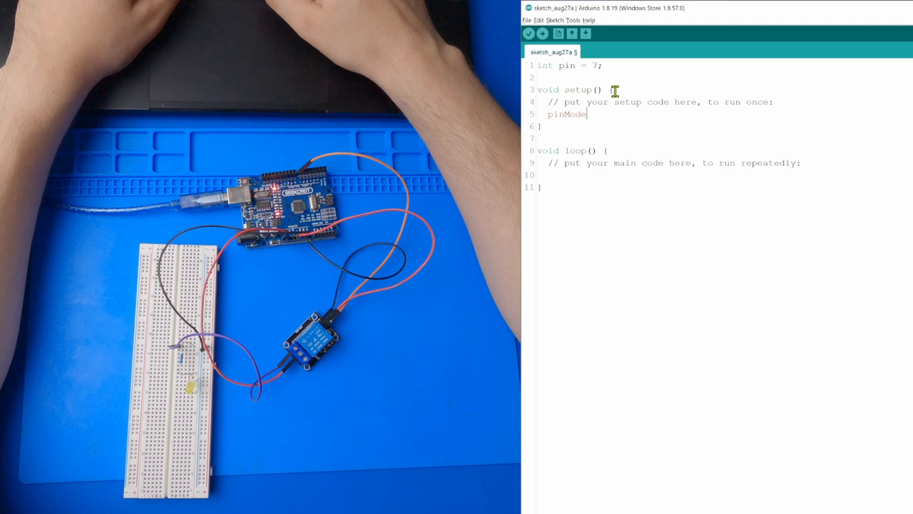
type("(pin")
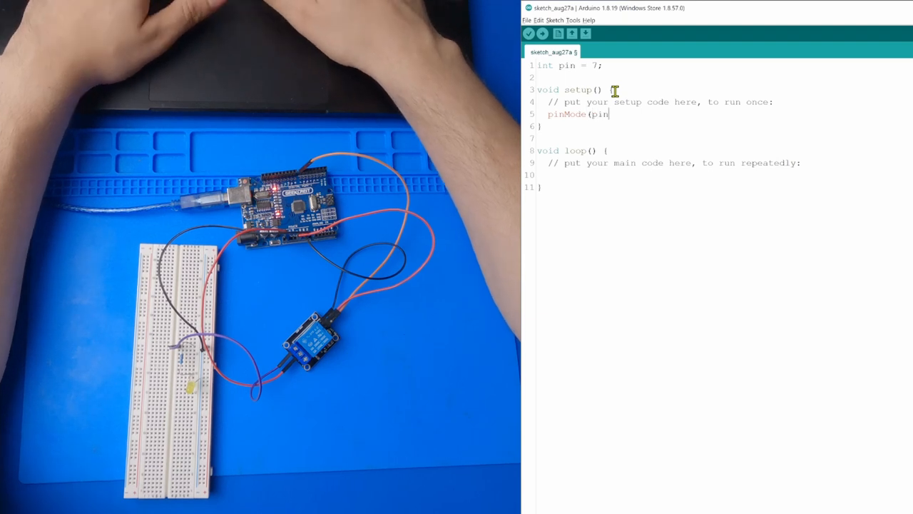
type(", OUTPUT);")
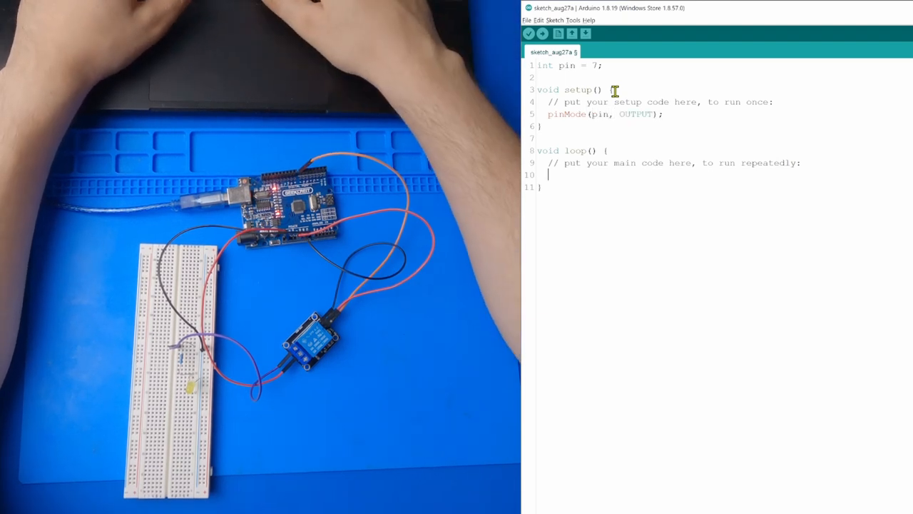
Write 'digitalWrite(pin, LOW);' as the first line of loop().
type("digital")
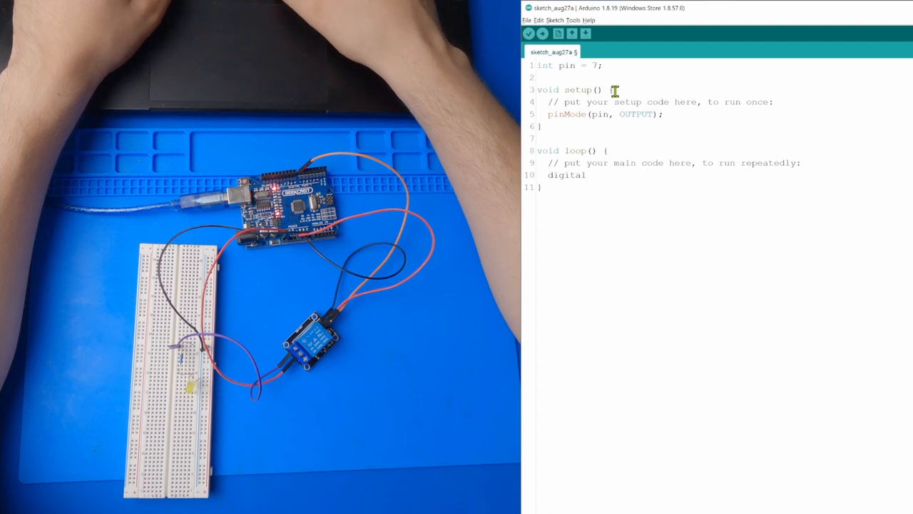
type("Wr")
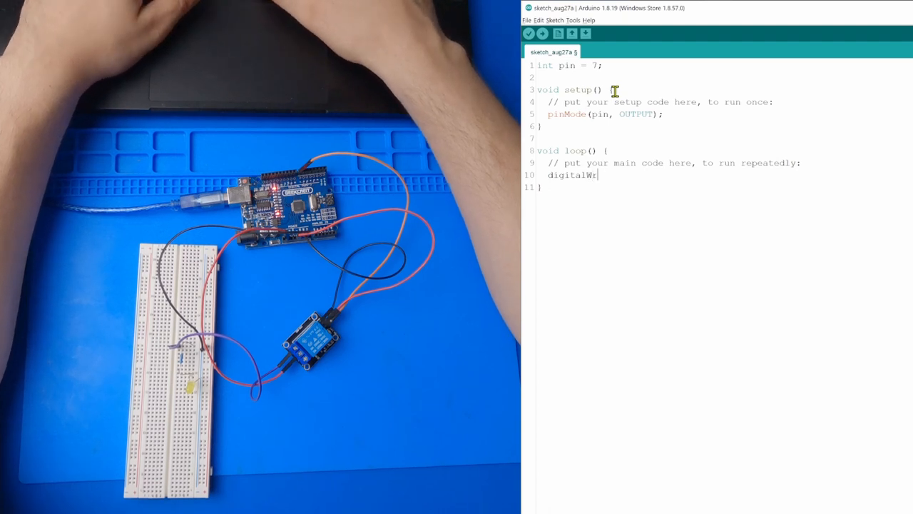
type("ite(")
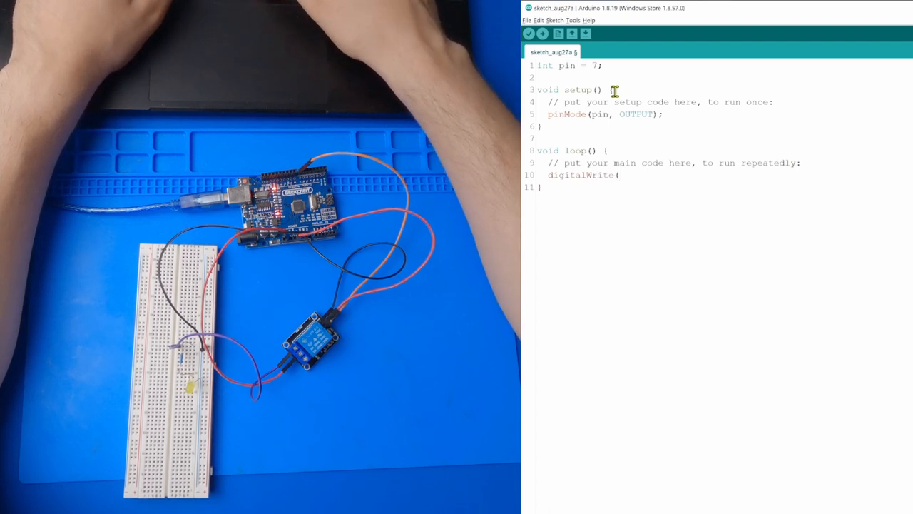
type(");")
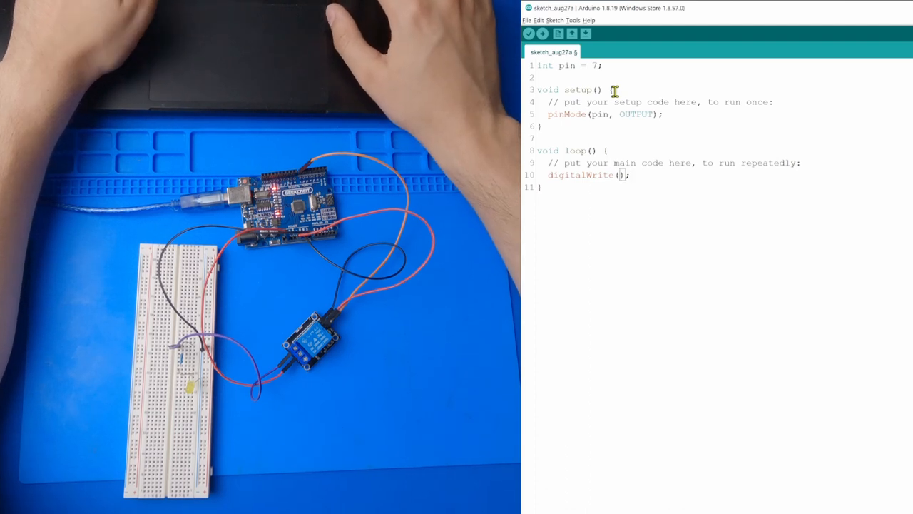
type("pin,")
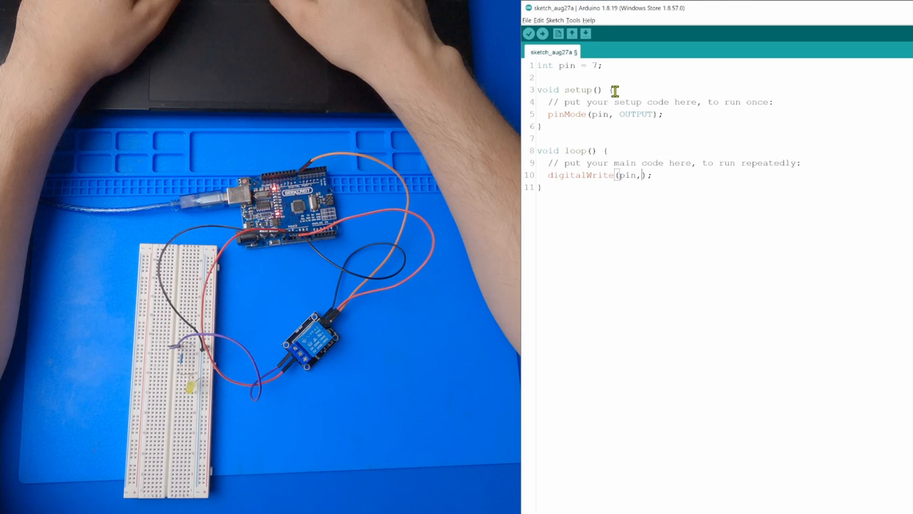
type("1")
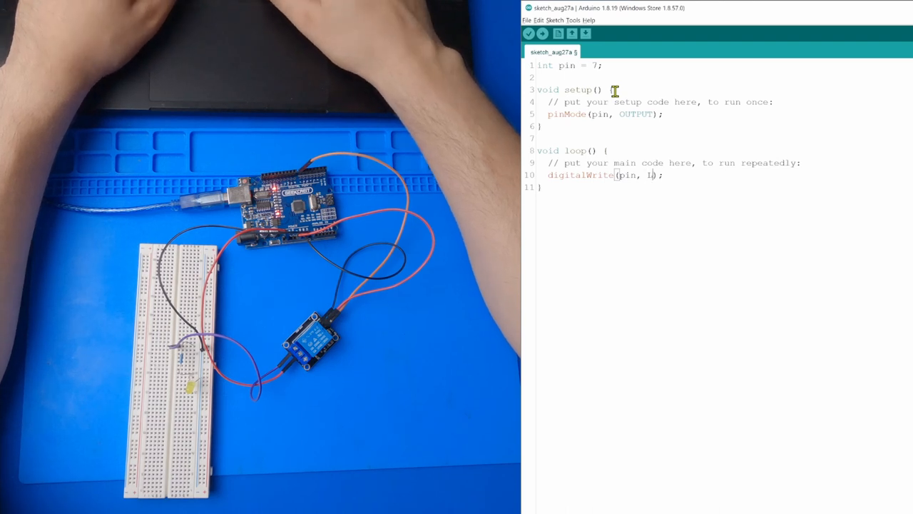
type("LOW")
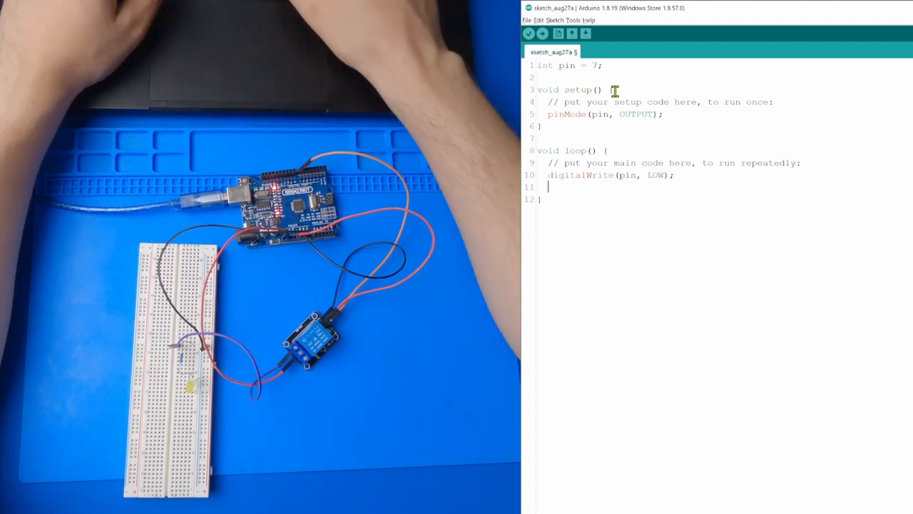
Add 'delay(300);', 'digitalWrite(pin, HIGH);' and 'delay(1000);' to loop().
type("delay(")
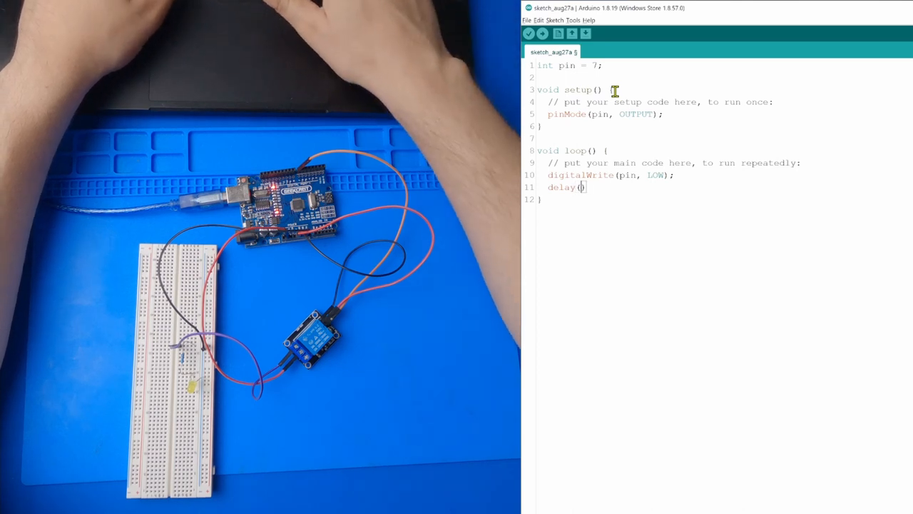
type("300")
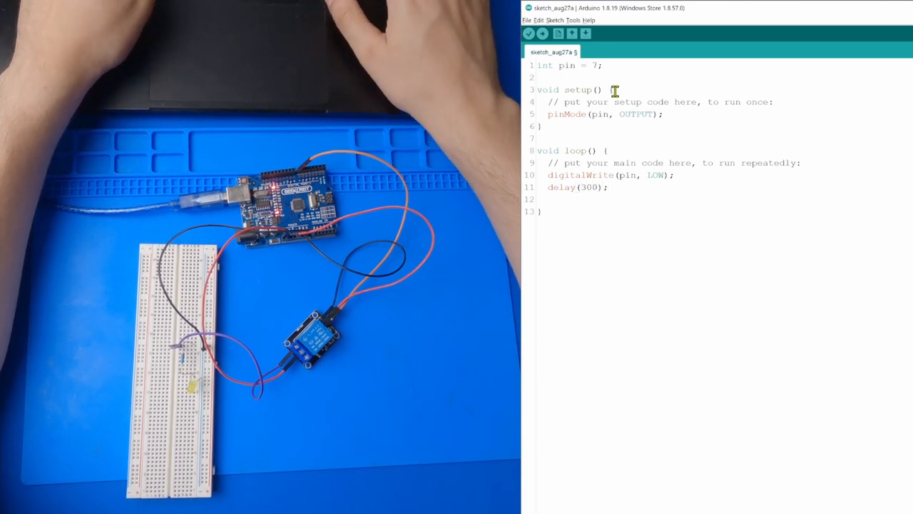
type("digitalW")
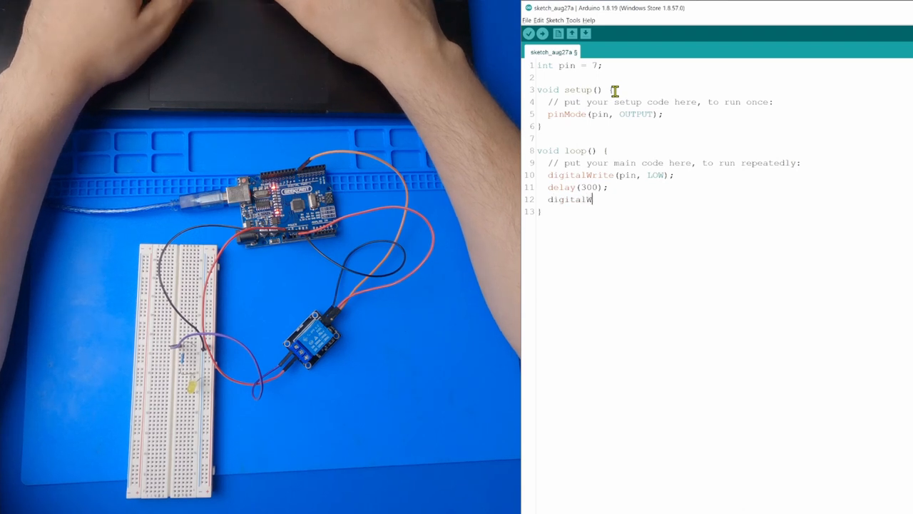
type("rite(pim")
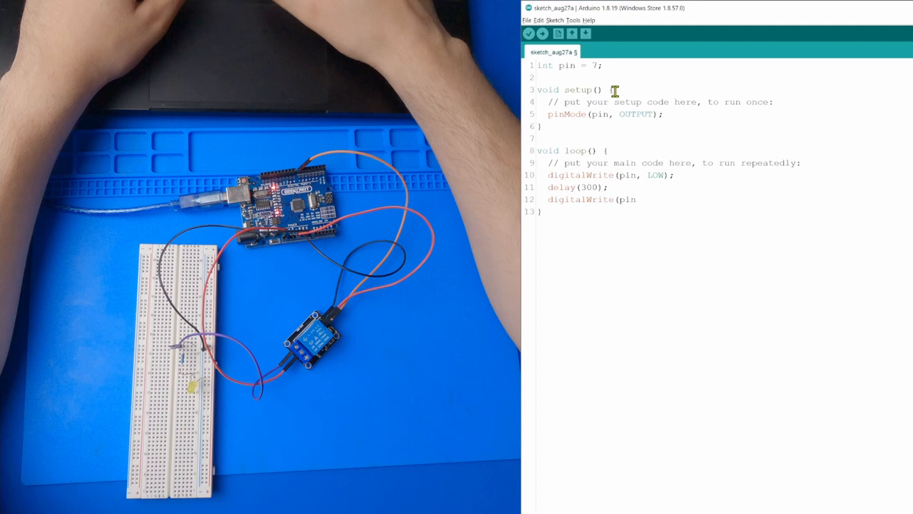
type(", HIGH);")
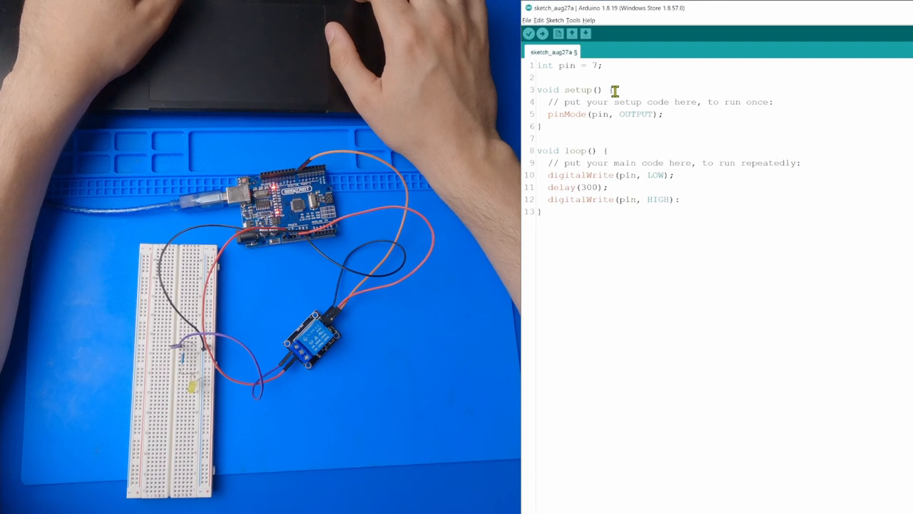
type("delay(")
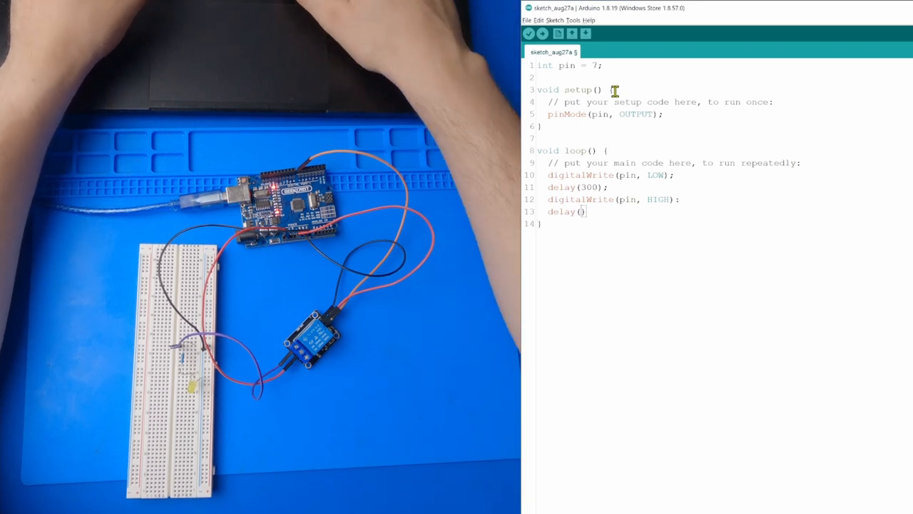
type("1000")
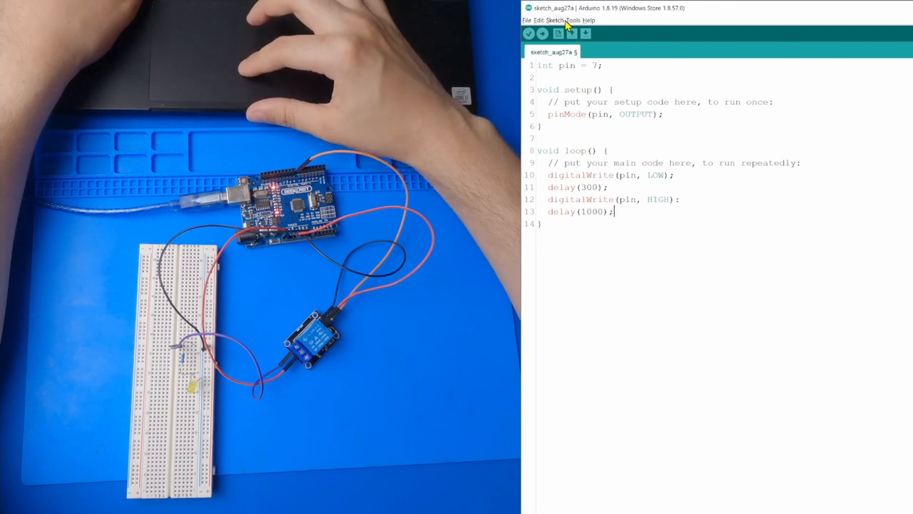
Save the sketch under the name sketch_aug27a.
left_click(571, 20)
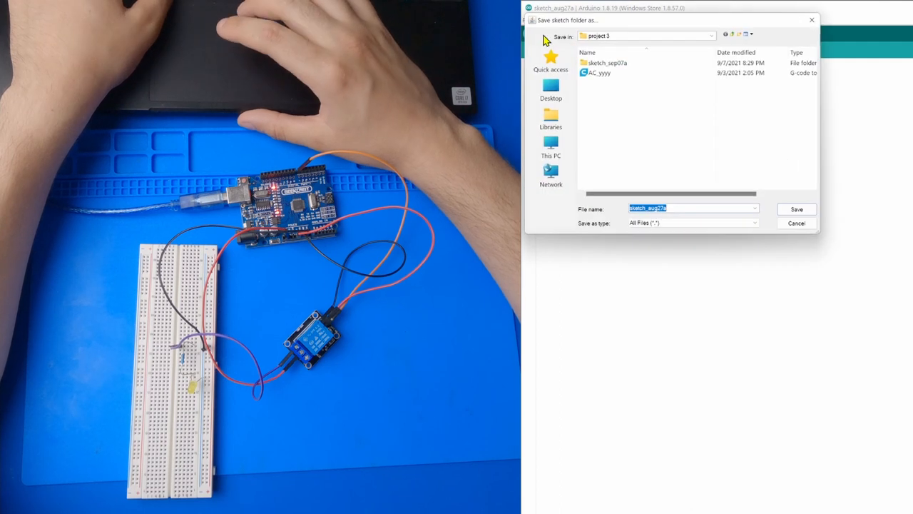
left_click(796, 209)
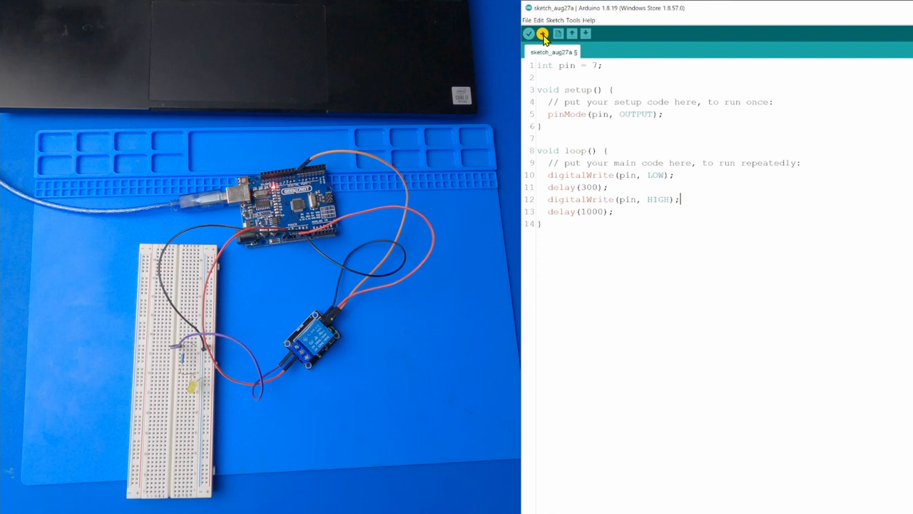
left_click(542, 33)
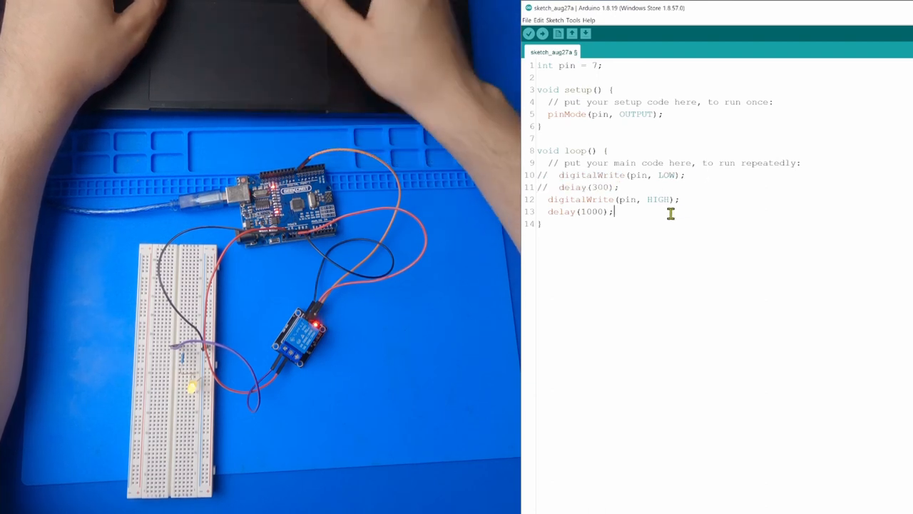
Comment out the 'delay(1000);' line with '//'.
type("//")
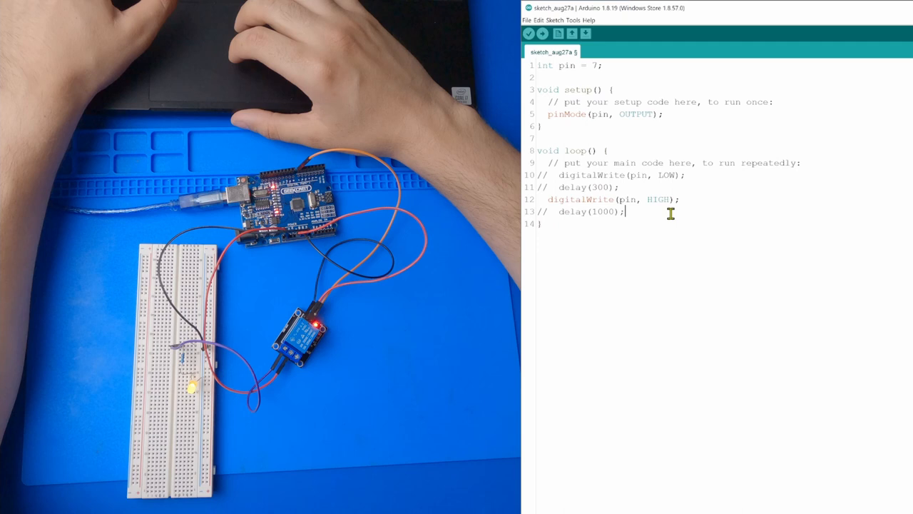